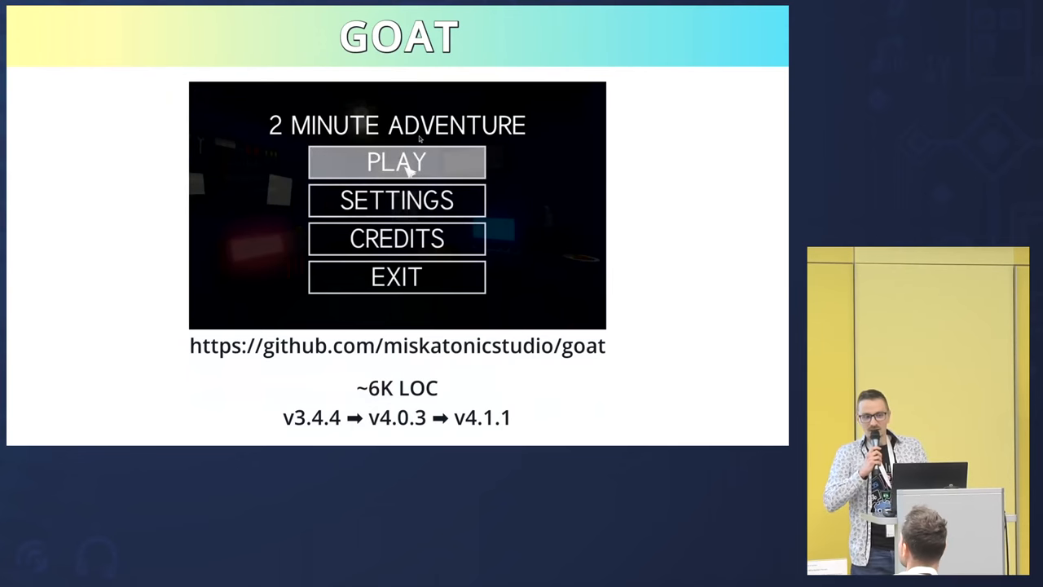
Move past the GOAT demo and conversion dialogs to the Spatial→Node3D, File→FileAccess renames slide.
click(396, 161)
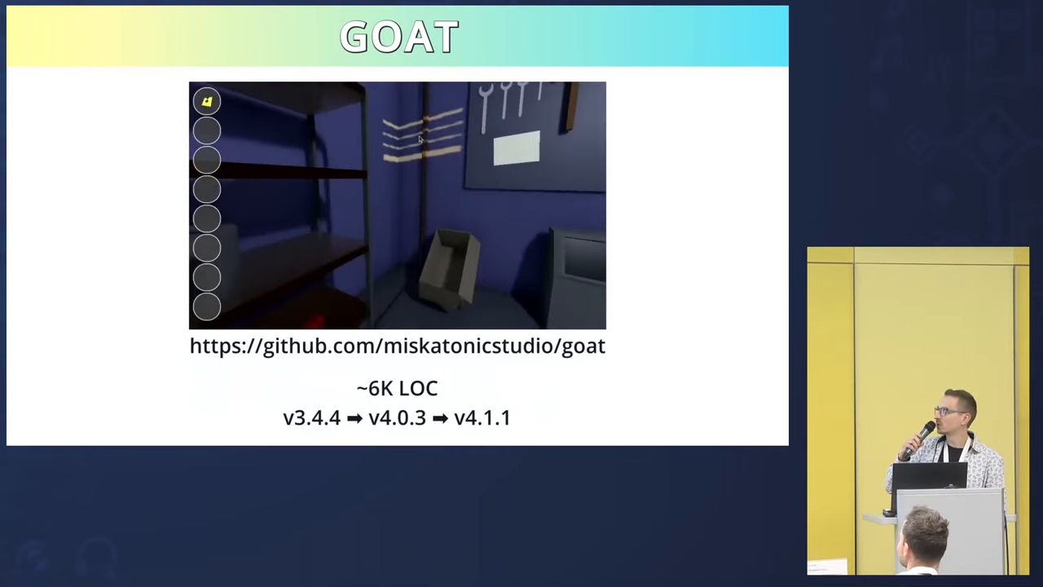
click(206, 101)
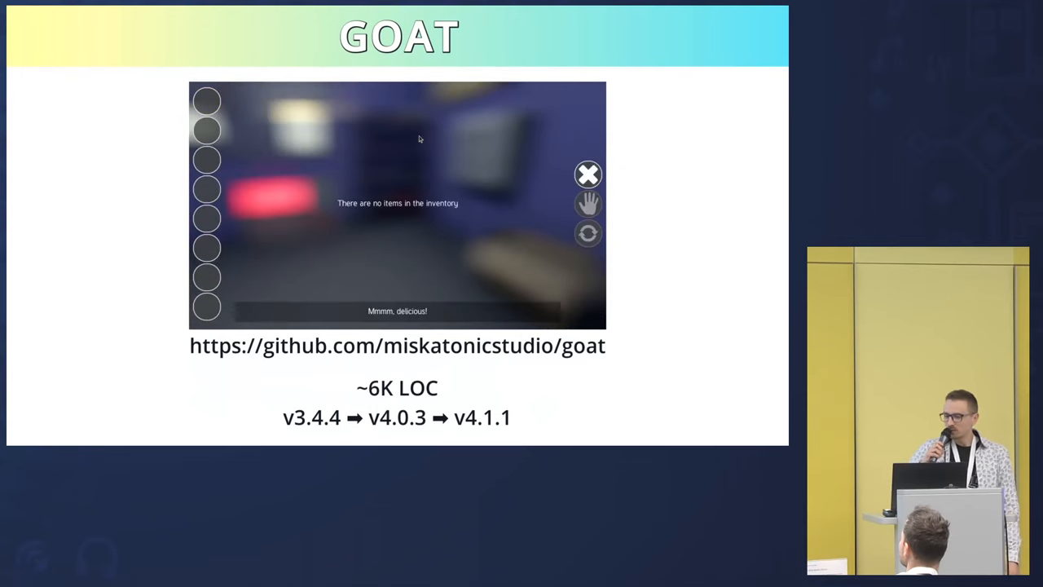
click(589, 175)
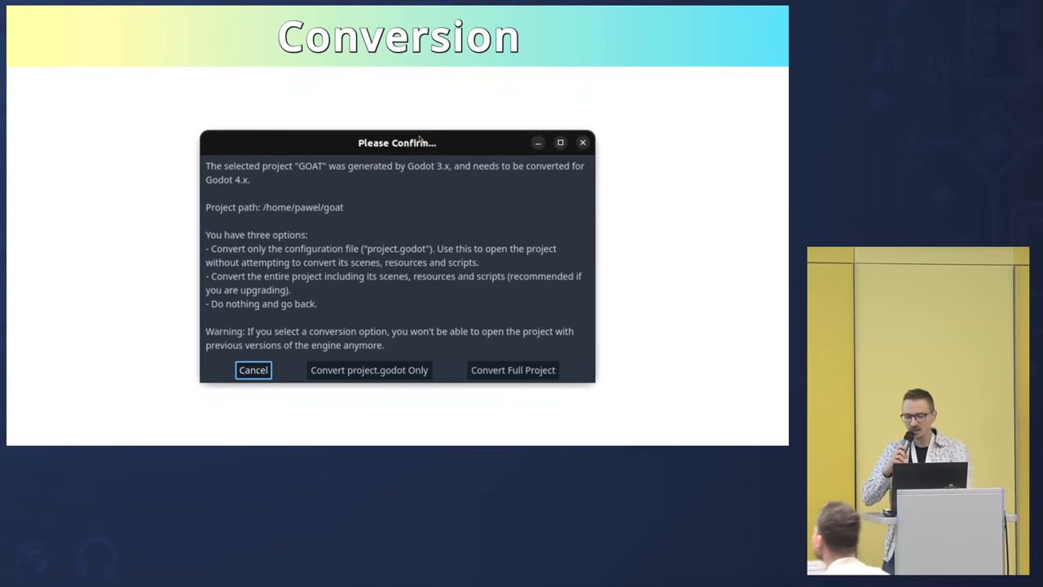
click(512, 369)
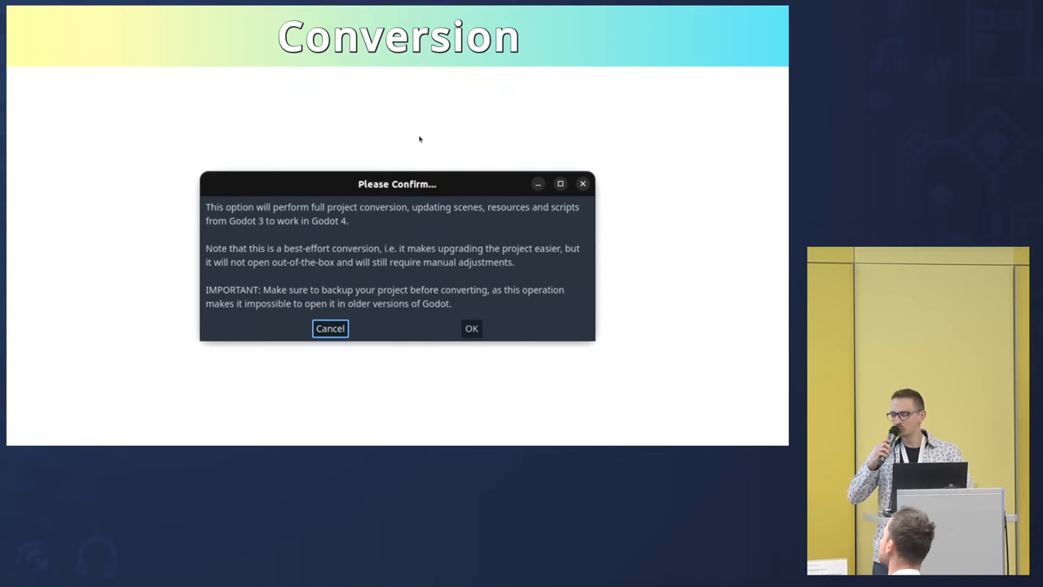
click(471, 328)
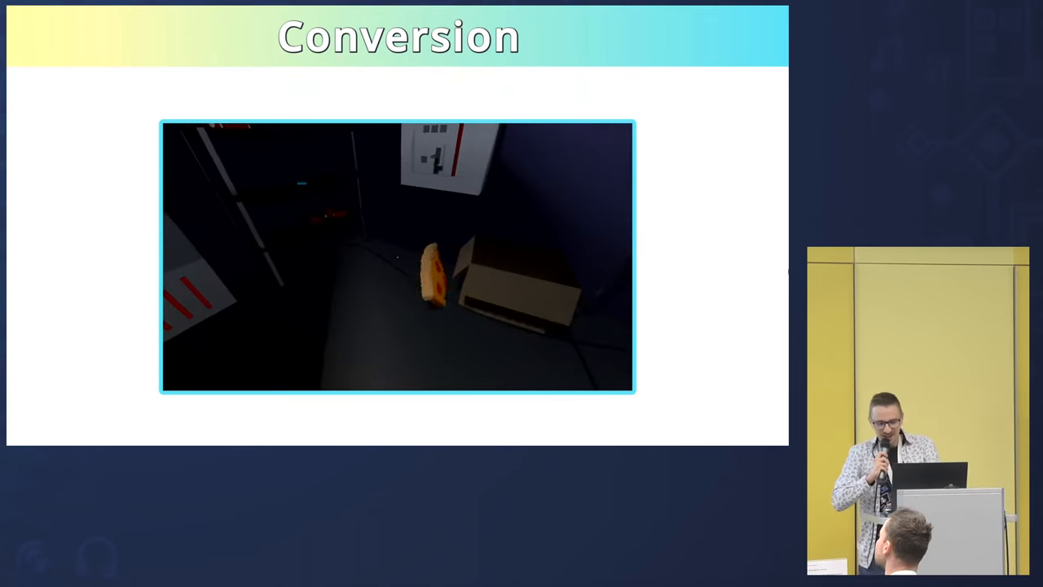
key(Right)
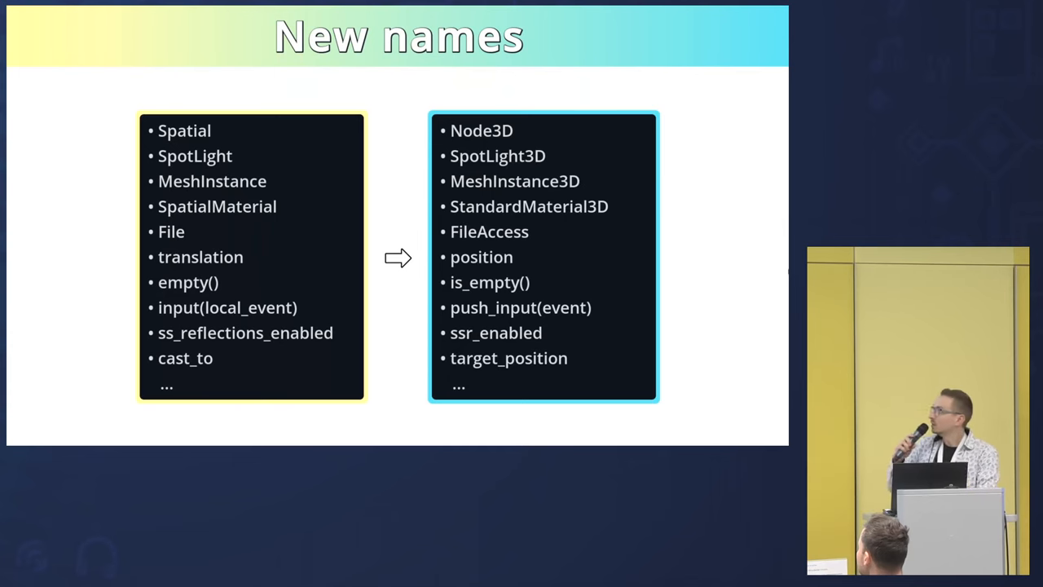
key(Right)
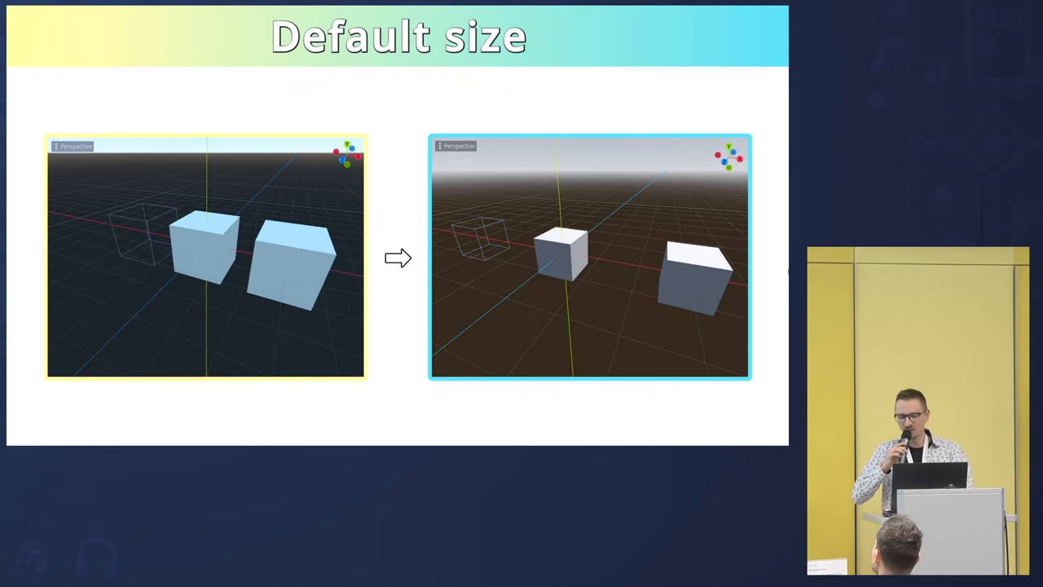
Advance from the default cube size comparison to the Environment slide.
key(Right)
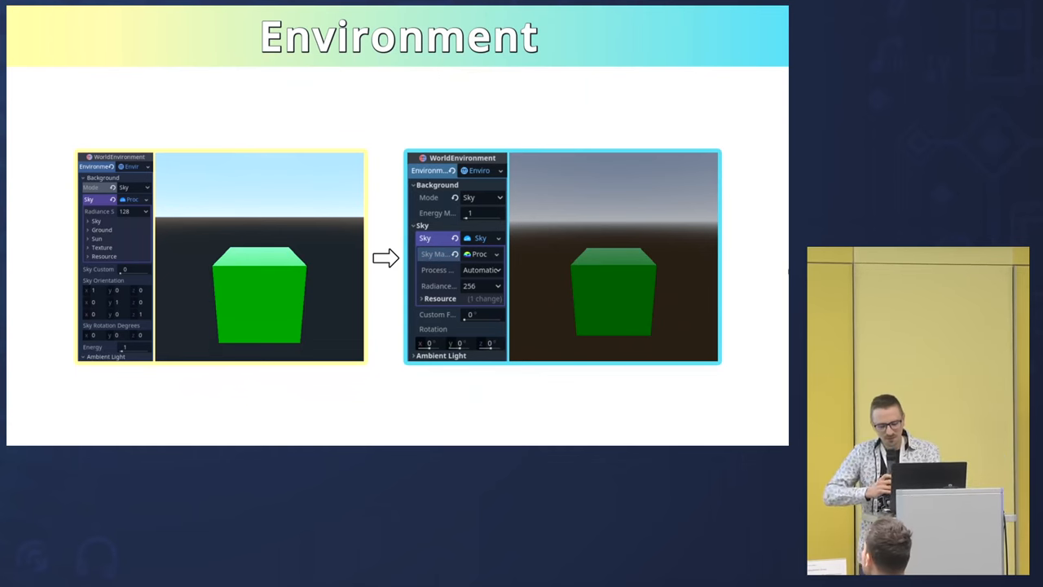
Advance from the WorldEnvironment sky comparison to the Viewport slide.
key(Right)
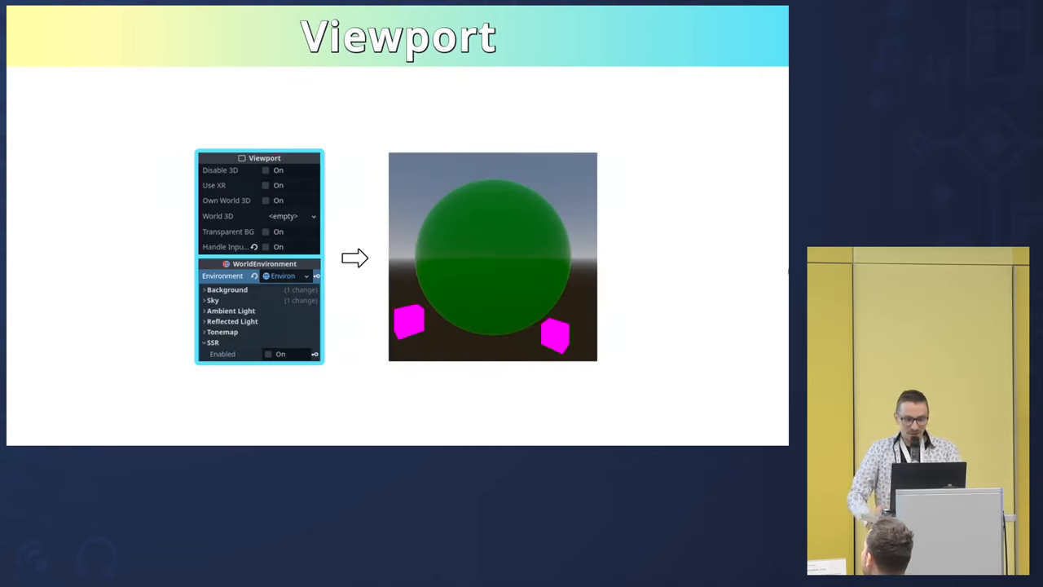
Toggle SSR reflections and transparent background to compare the green sphere renders.
click(267, 353)
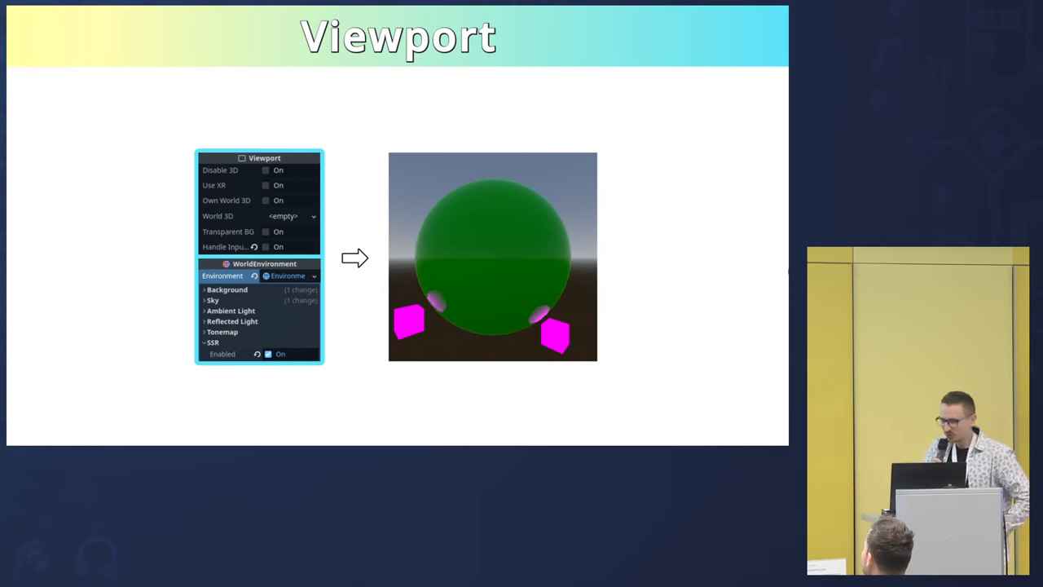
click(265, 231)
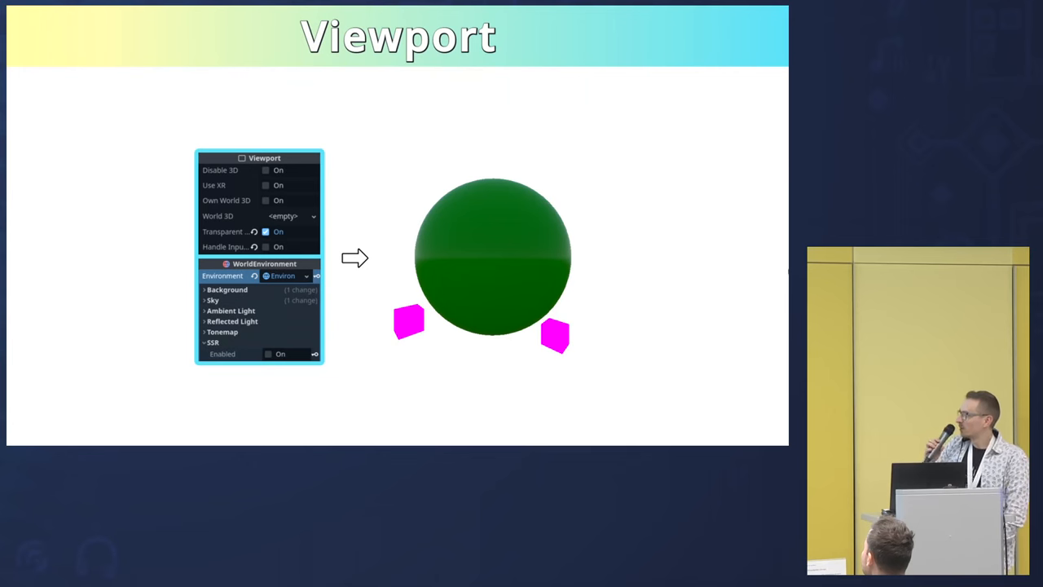
click(266, 232)
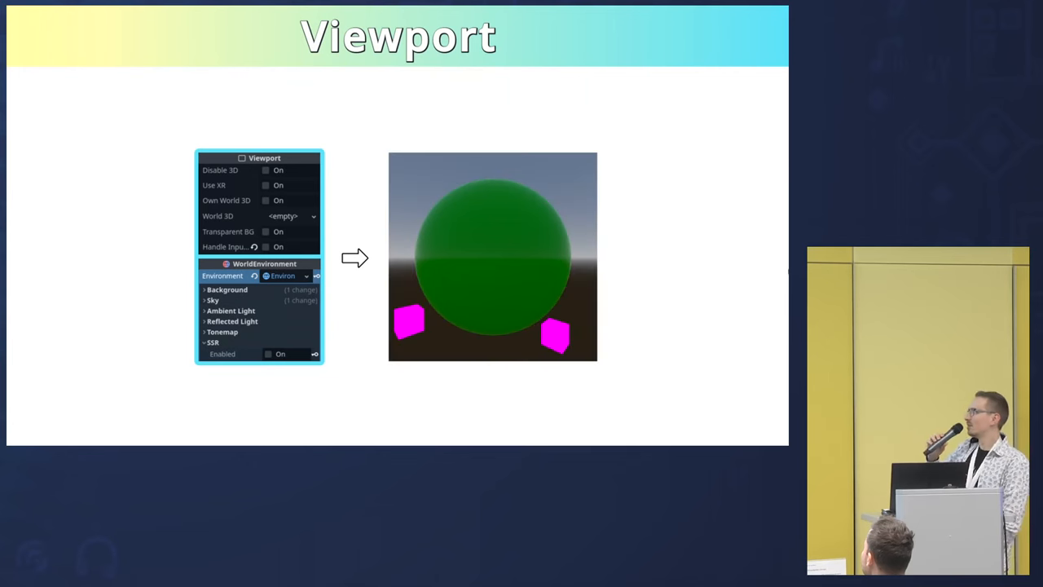
click(268, 354)
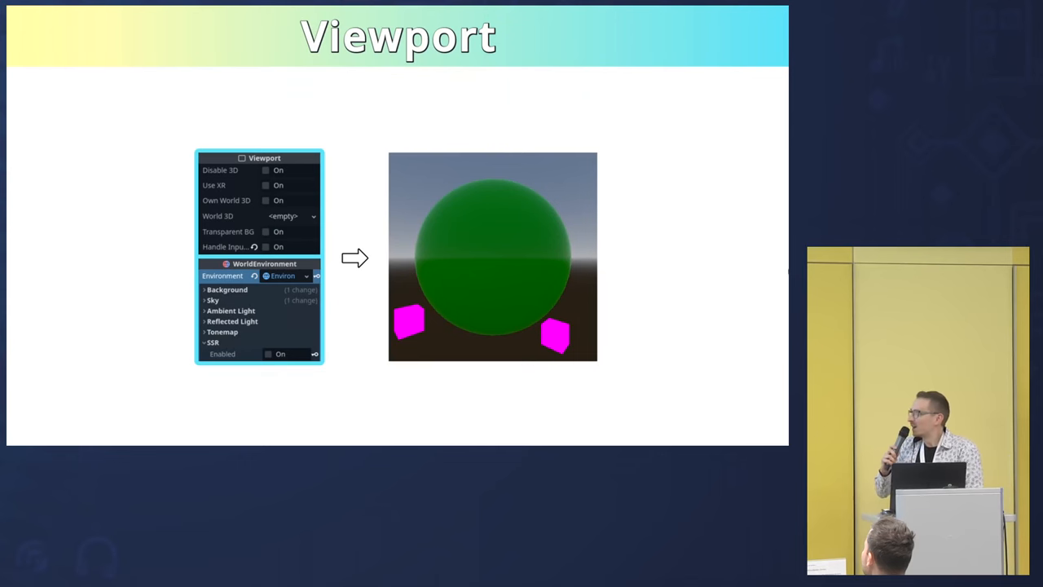
click(268, 354)
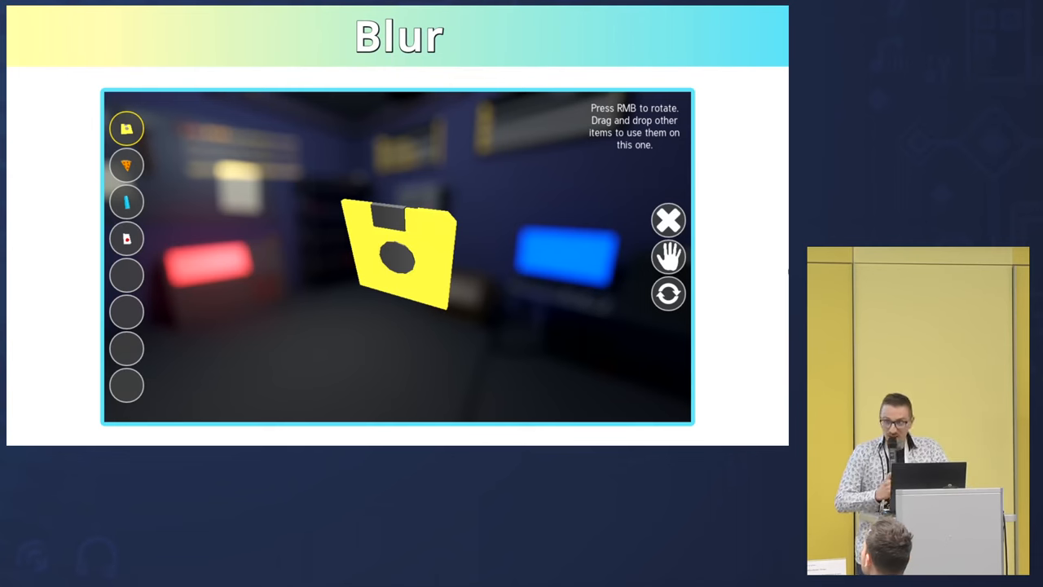
Advance from the floppy-disk Blur slide to the Summary slide.
key(Right)
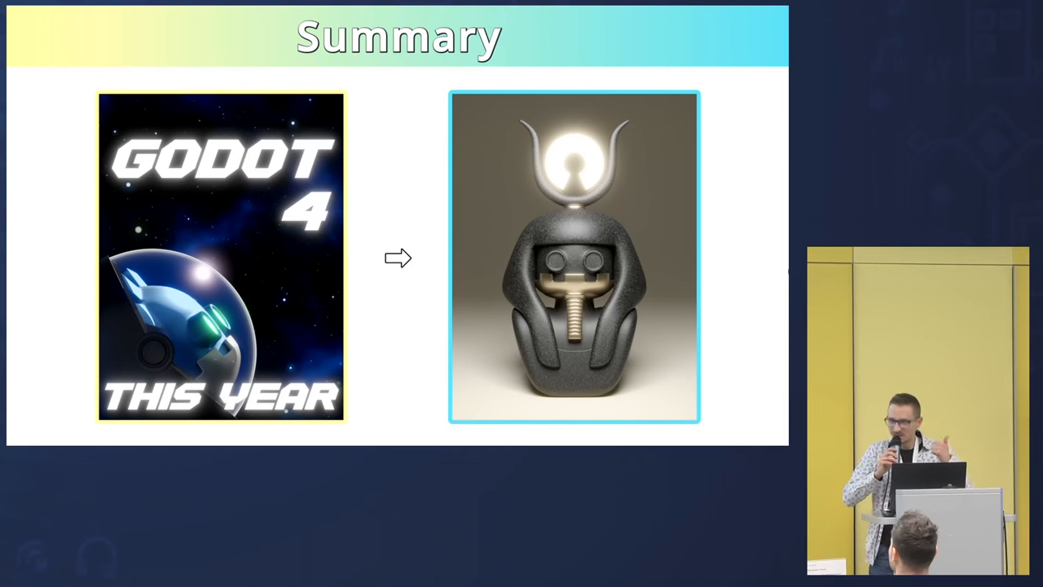
Advance from the Godot 4 Summary slide to the final Thank you! slide.
key(Right)
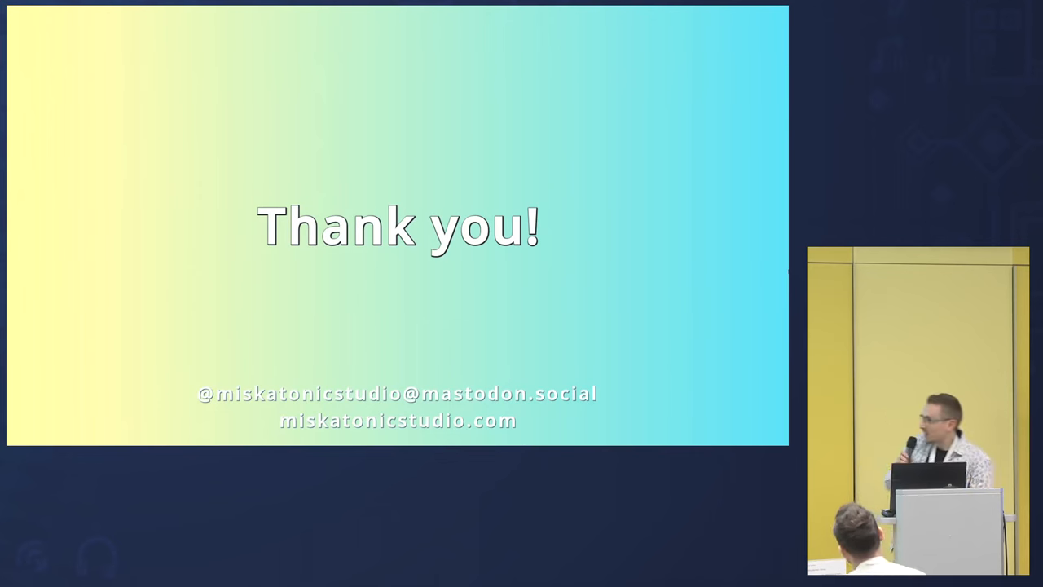